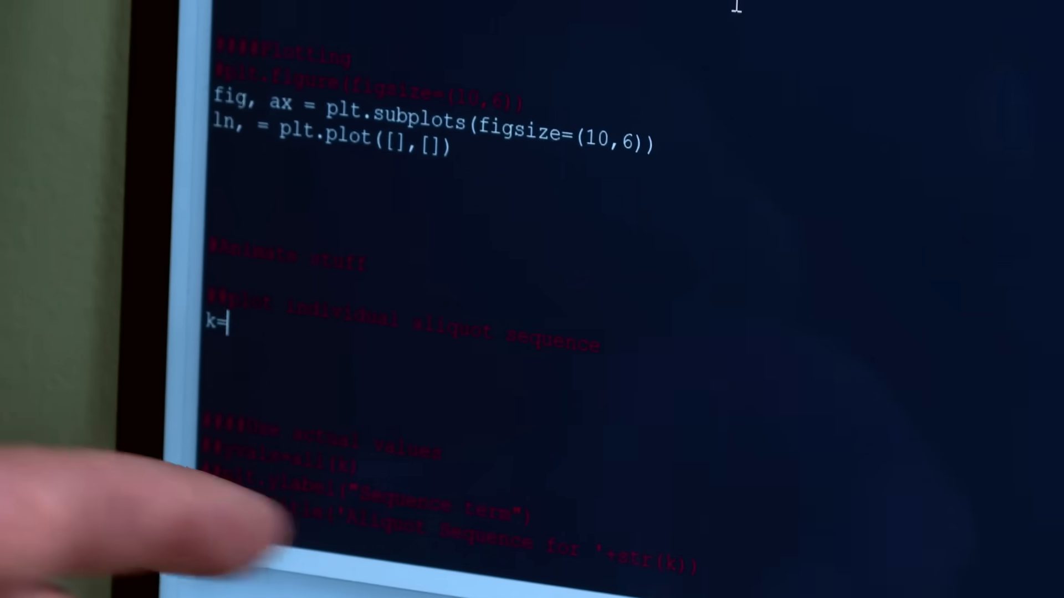
Set k=2856, run with F5 and confirm the save to plot the log10 aliquot sequence
{"action": "type", "text": "2856"}
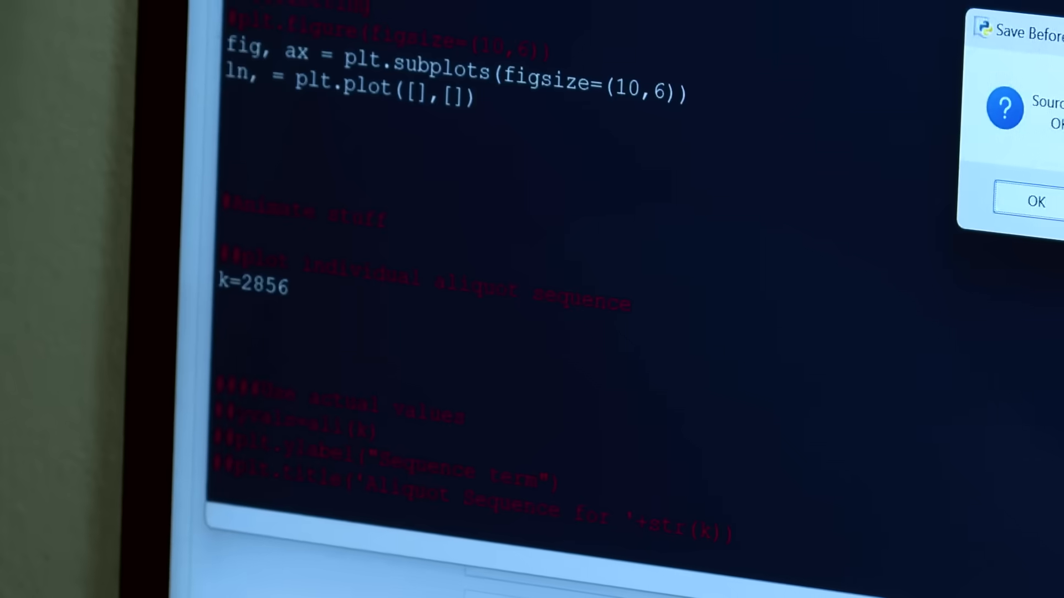
{"action": "left_click", "coordinate": [1036, 201]}
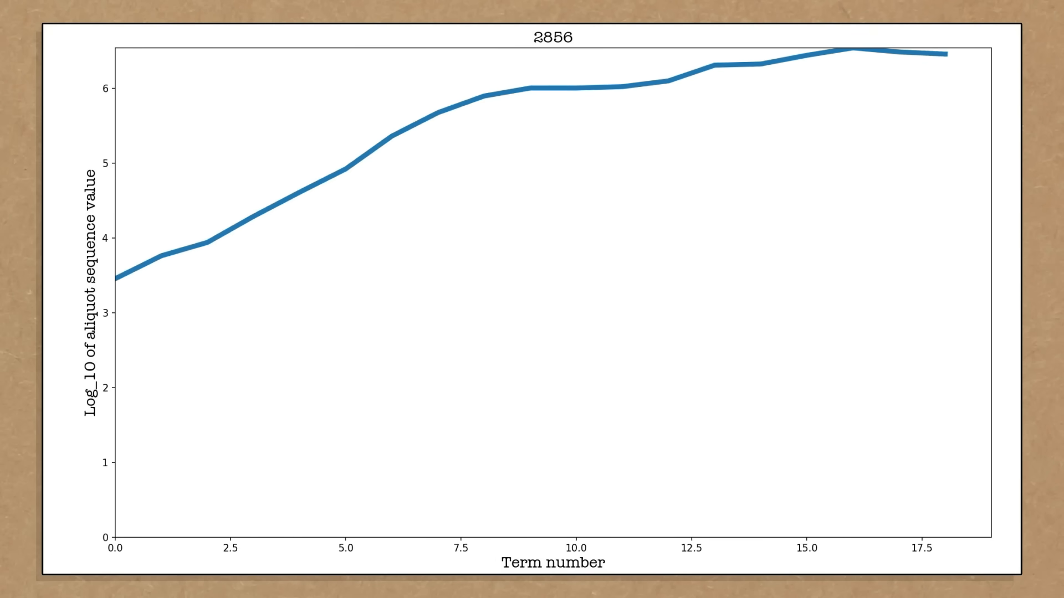